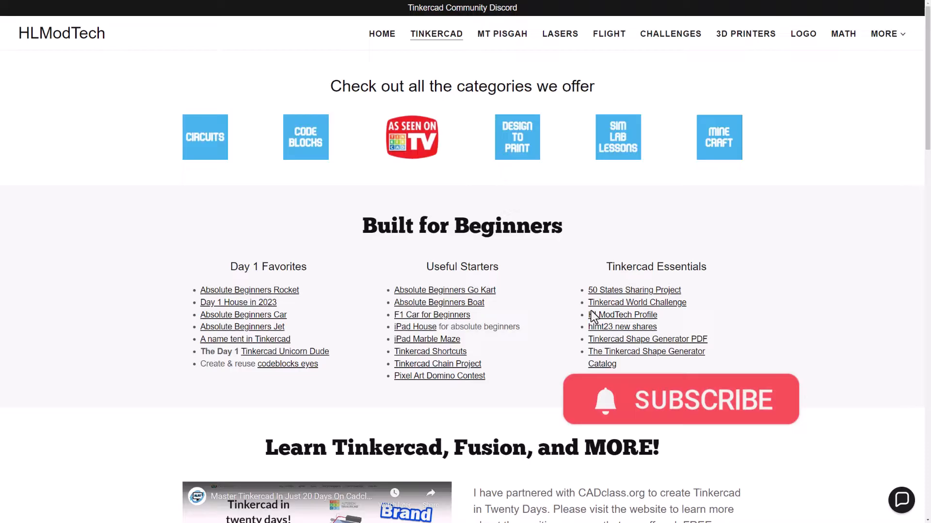
# Open the hlmt23 gallery, like the 'sim lab motor car' design and make an editable copy
pyautogui.click(621, 327)
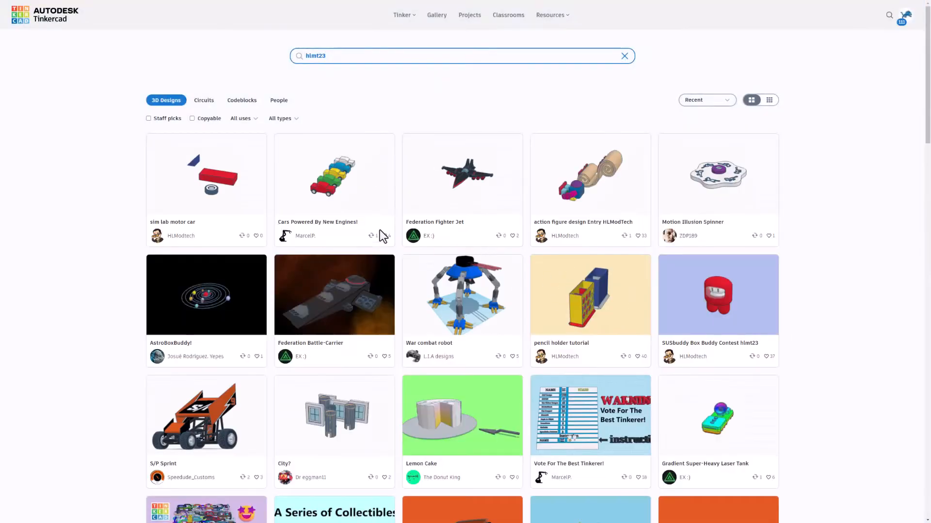
pyautogui.click(205, 176)
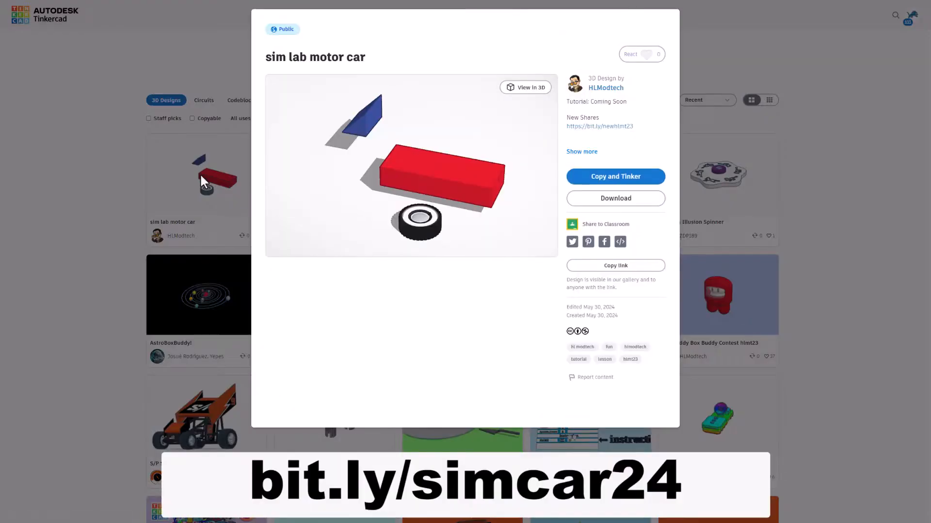
pyautogui.moveTo(377, 289)
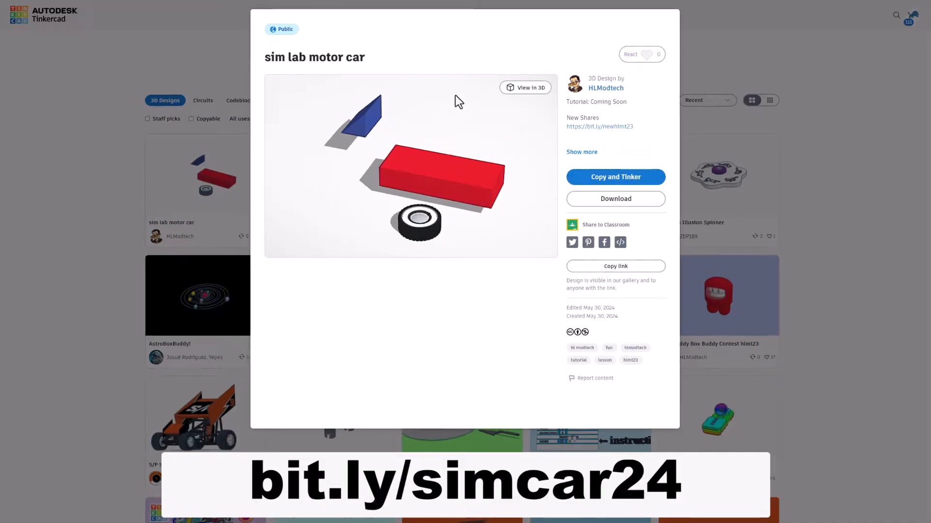
pyautogui.click(641, 54)
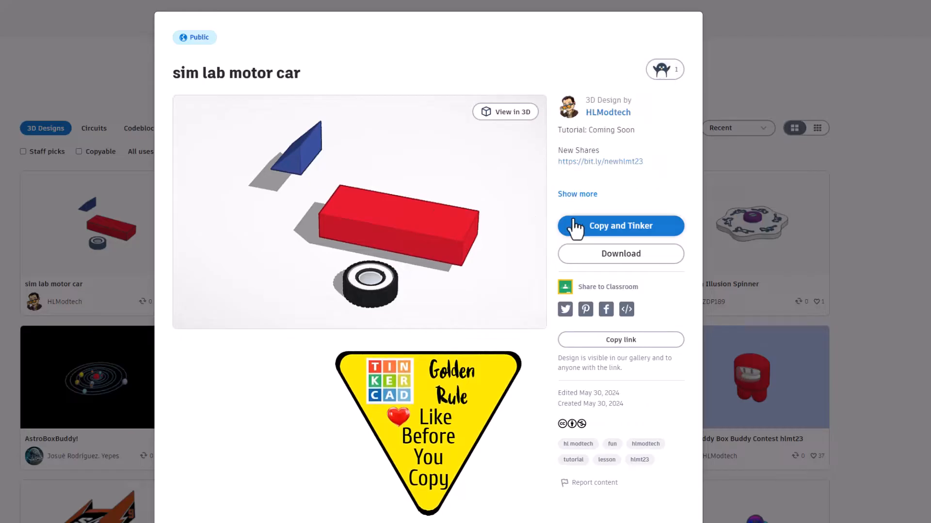
pyautogui.click(619, 226)
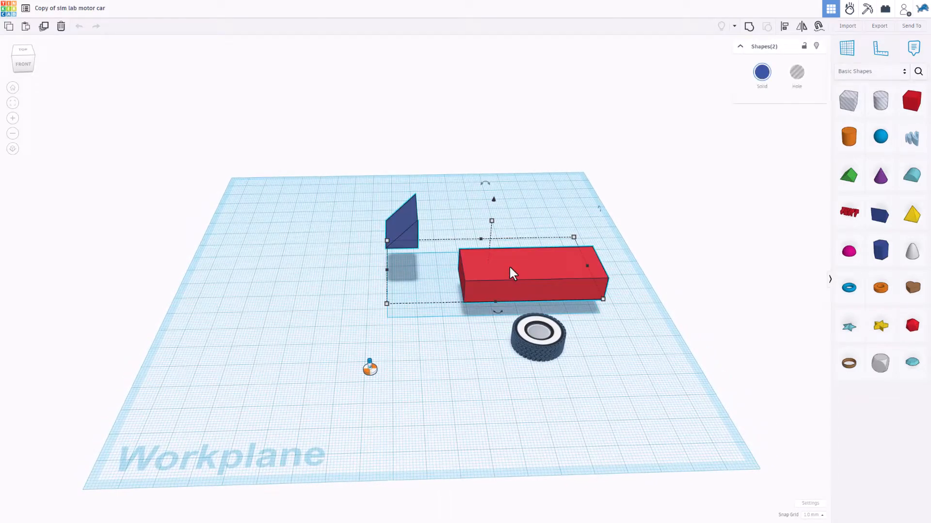
# Align the blue wedge centred across the red body block using the align tool (L)
pyautogui.press('l')
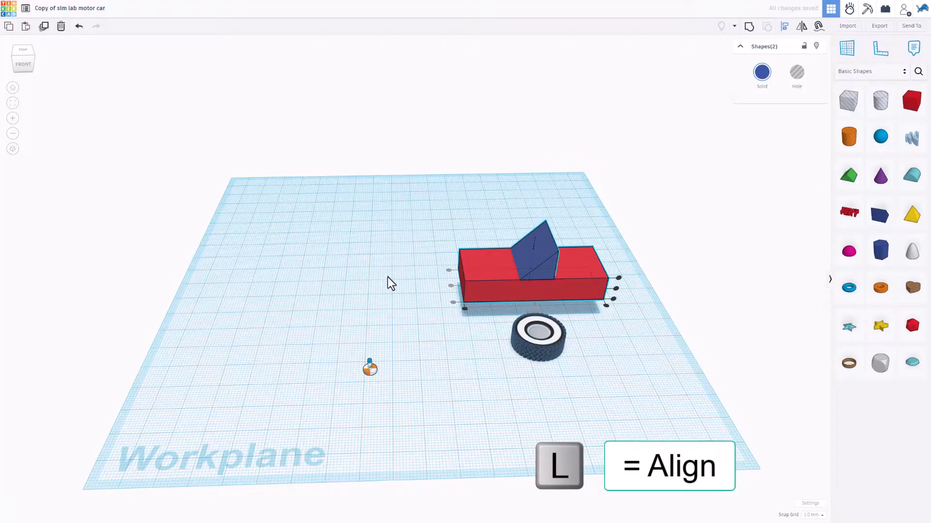
pyautogui.click(532, 255)
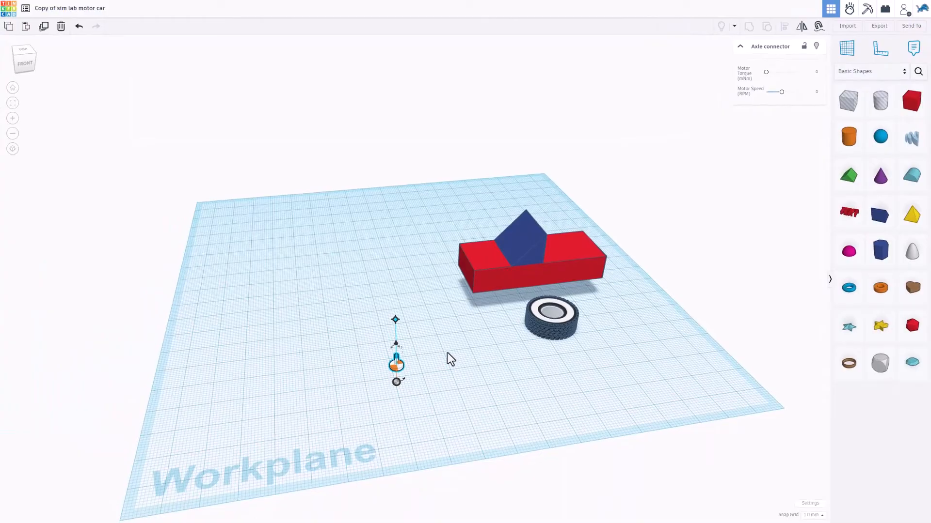
# Cruise the axle connector onto the body's side and mount the tyre on it, aligned with the axle
pyautogui.press('c')
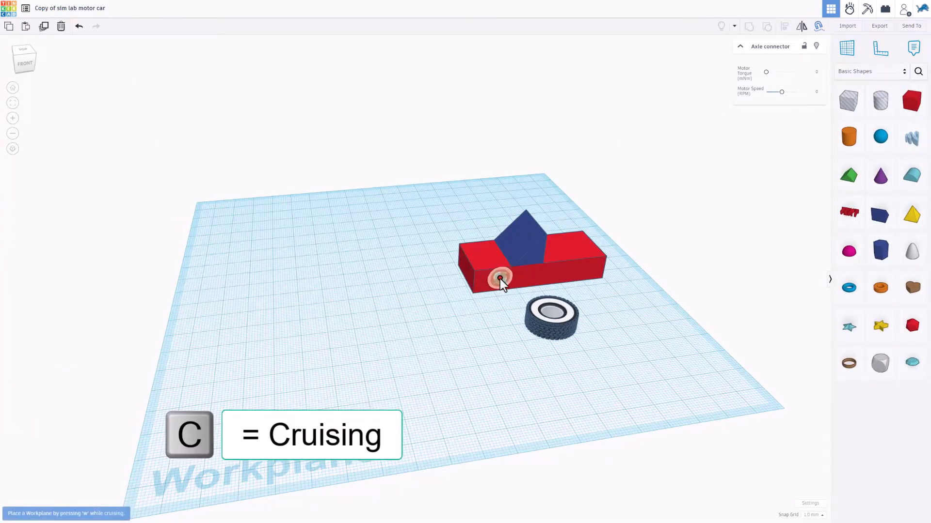
pyautogui.press('w')
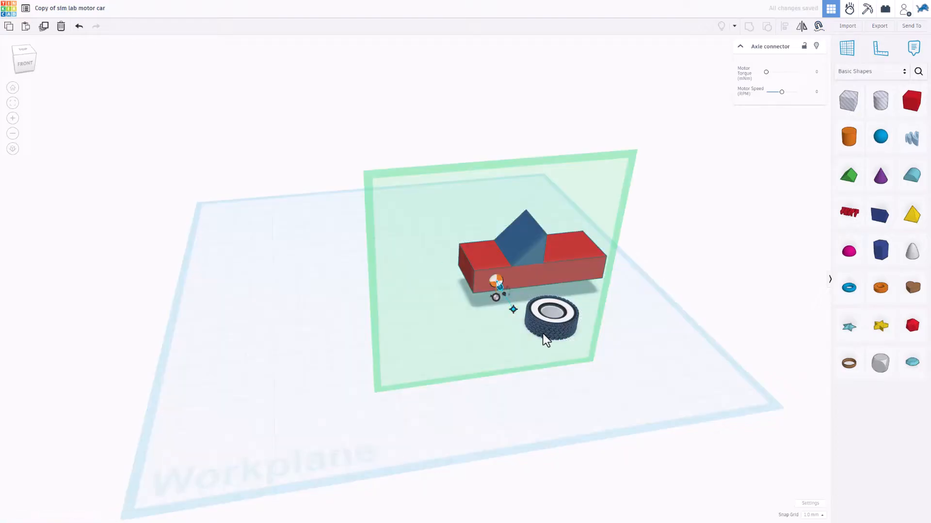
pyautogui.click(549, 326)
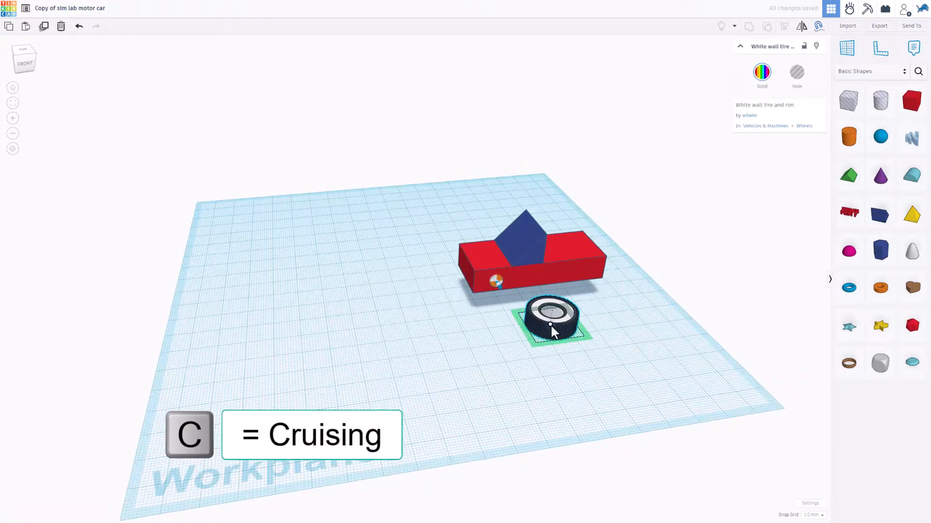
pyautogui.moveTo(549, 321); pyautogui.dragTo(499, 288)
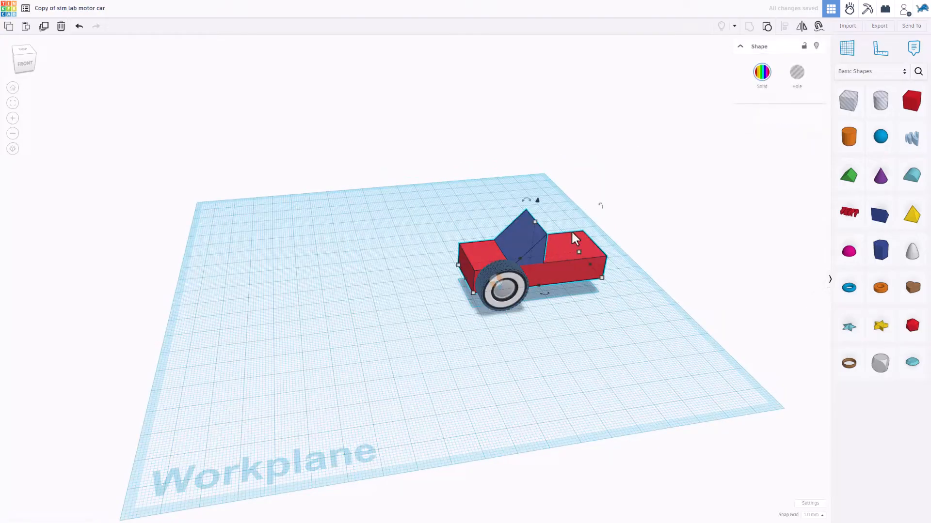
pyautogui.press('ctrl+l')
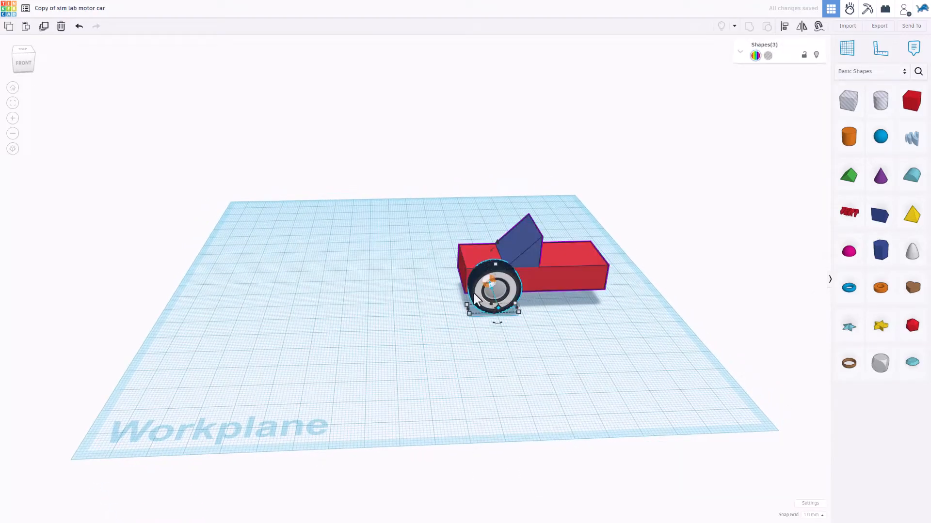
pyautogui.press('l')
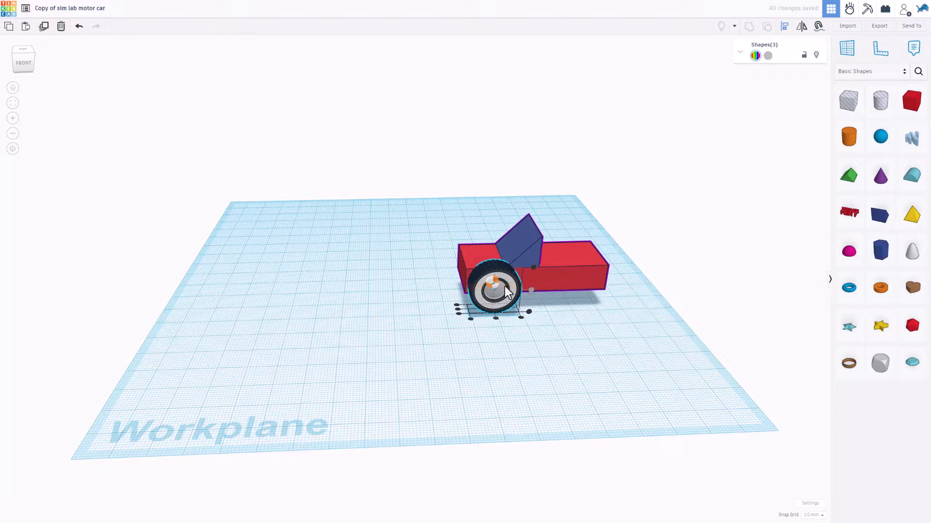
pyautogui.moveTo(364, 313)
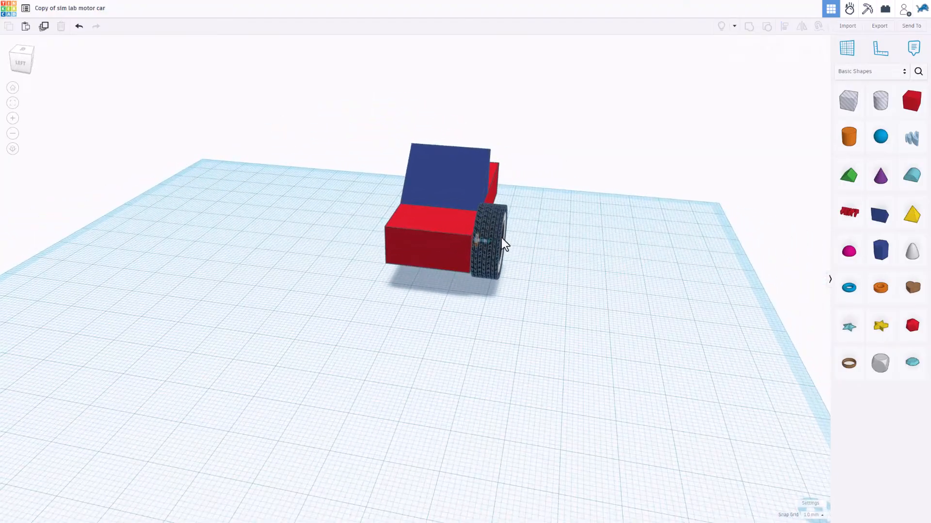
# Check the tyre sits flush against the body and set the axle's motor torque to 50
pyautogui.click(486, 240)
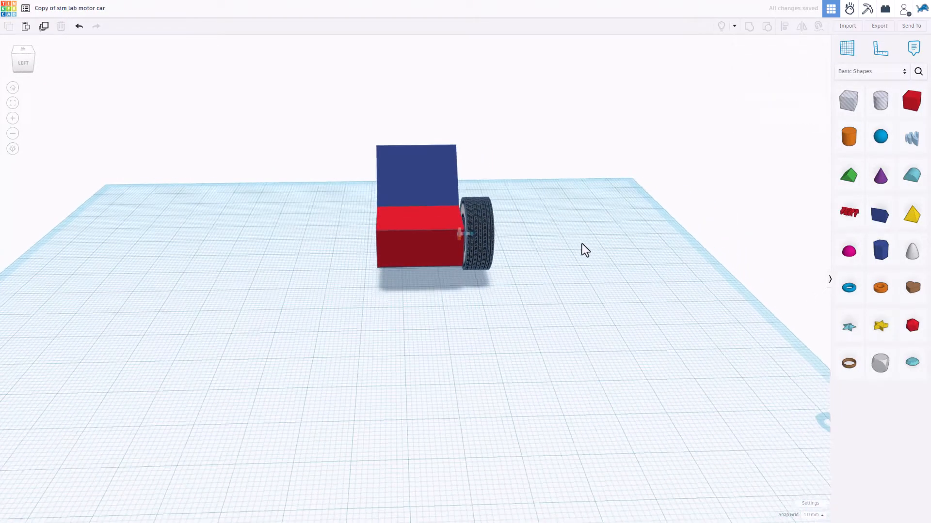
pyautogui.moveTo(584, 249); pyautogui.dragTo(475, 240)
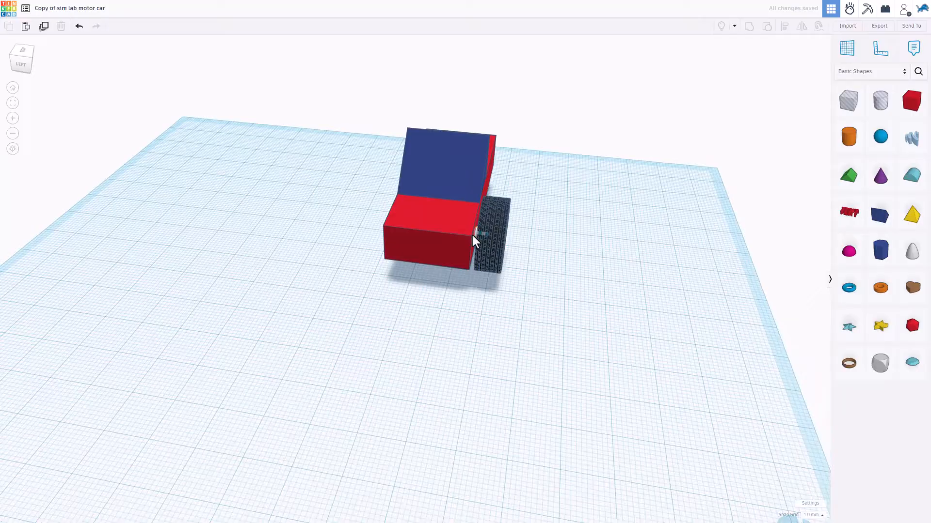
pyautogui.click(477, 247)
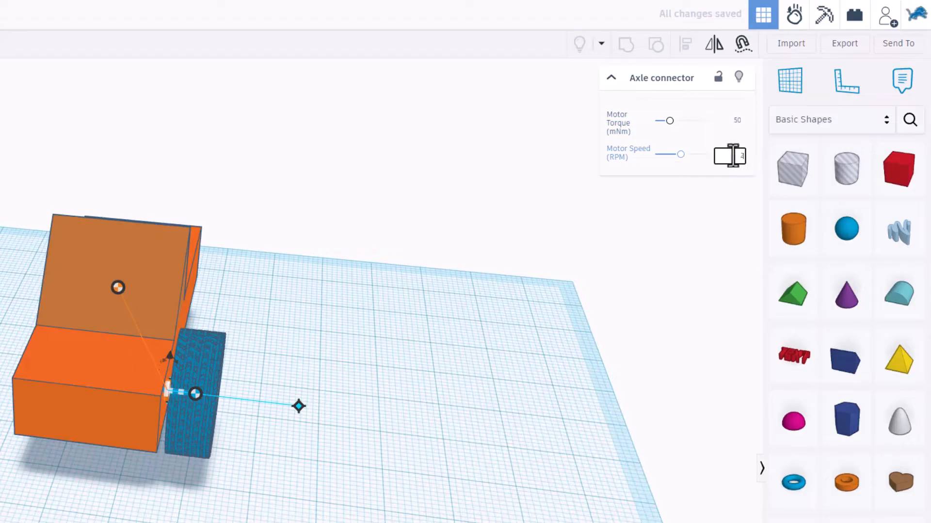
pyautogui.moveTo(698, 154); pyautogui.dragTo(682, 154)
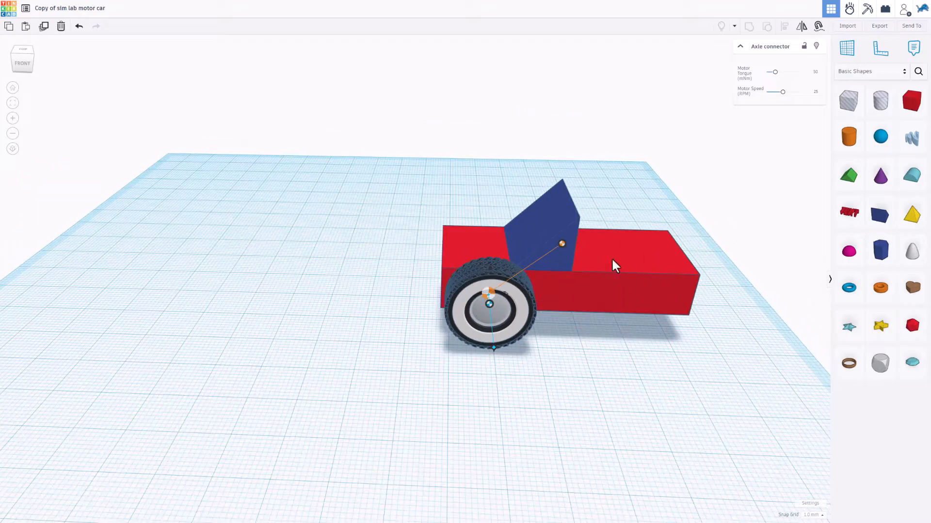
# Duplicate the tyre and axle to the rear, then both to the other side, giving four wheels
pyautogui.press('ctrl+d')
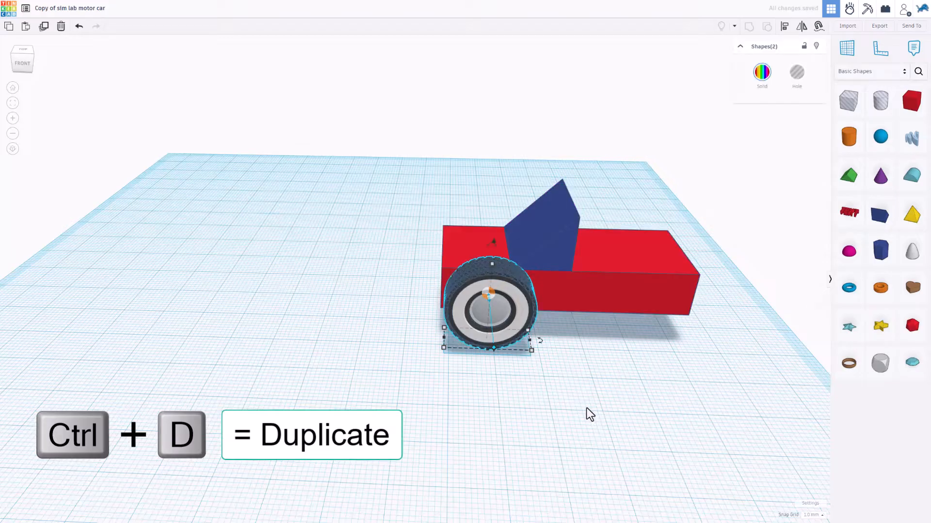
pyautogui.press('shift+Right')
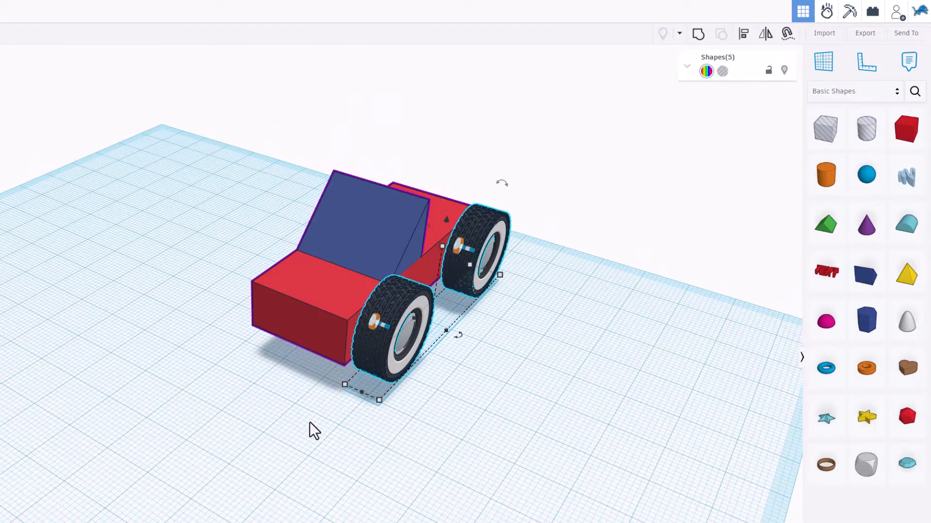
pyautogui.press('ctrl+d')
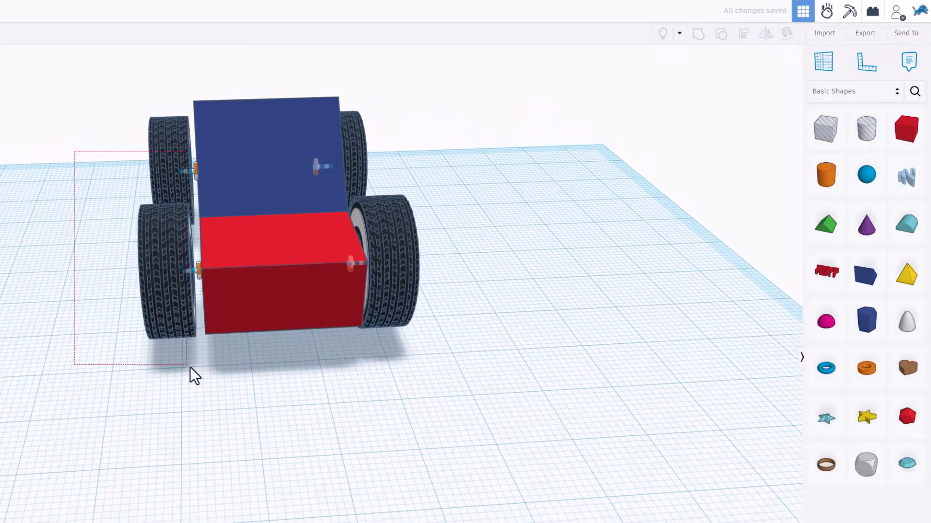
# Set an axle connector's motor to 50 mNm torque and 25 RPM speed
pyautogui.click(196, 374)
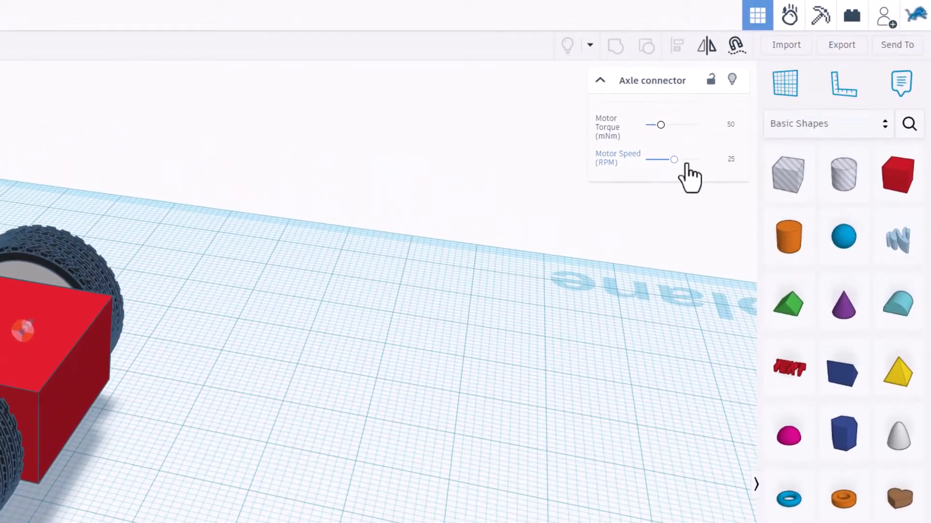
pyautogui.moveTo(728, 196)
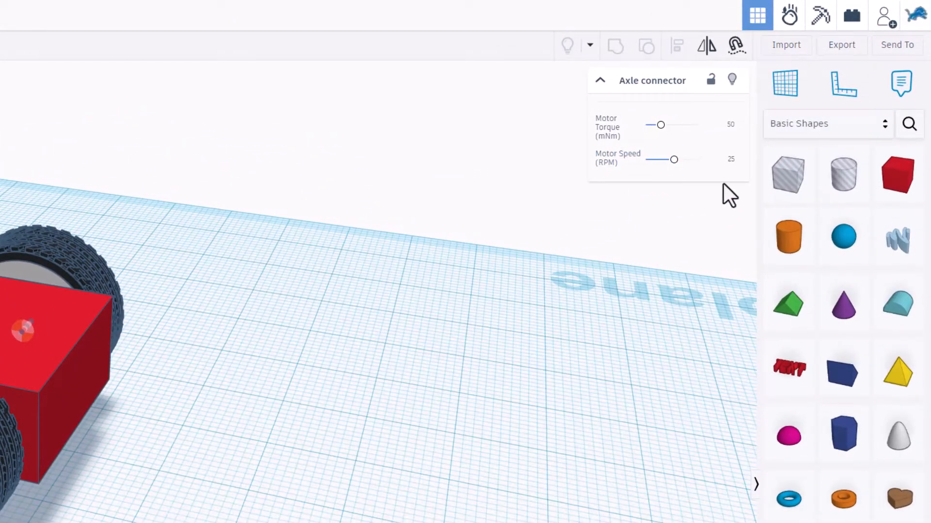
pyautogui.click(723, 160)
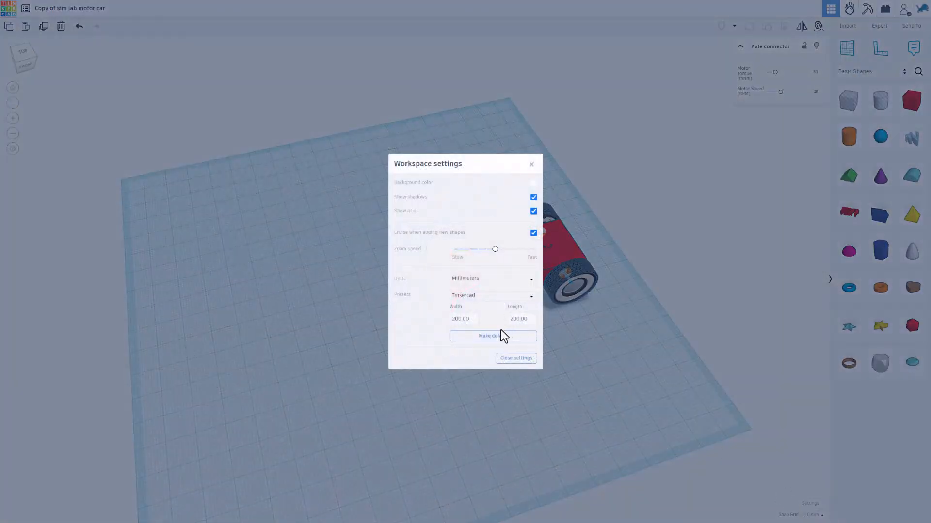
# Enlarge the workplane to 1000.00 by 1000.00 mm and close the workspace settings
pyautogui.click(460, 319)
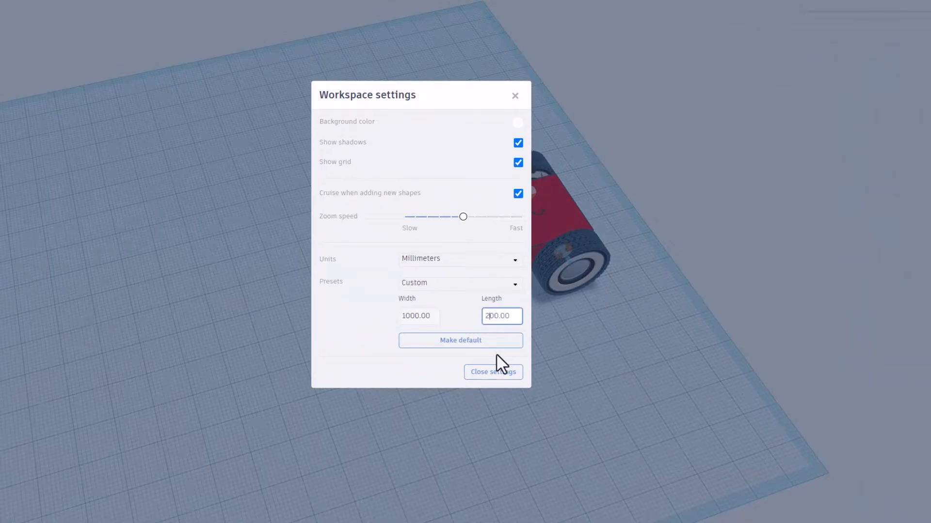
pyautogui.write('1000.00')
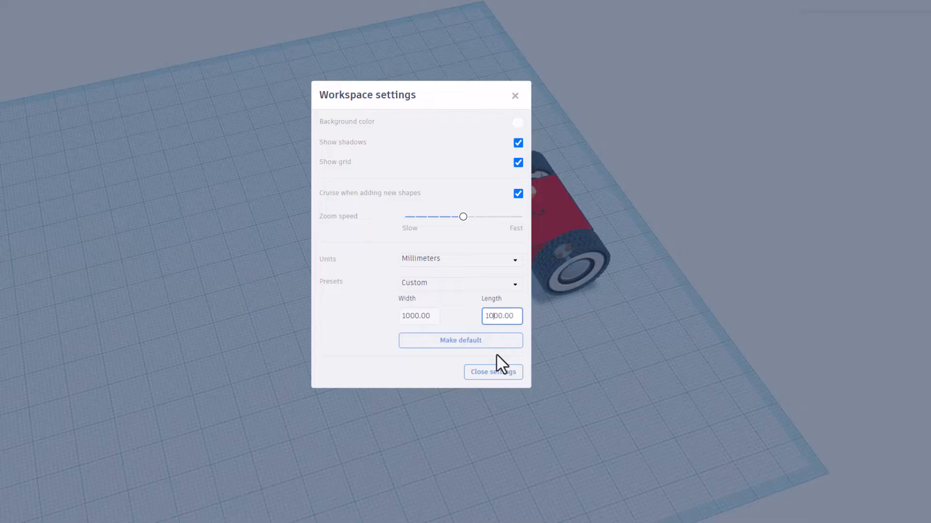
pyautogui.click(492, 372)
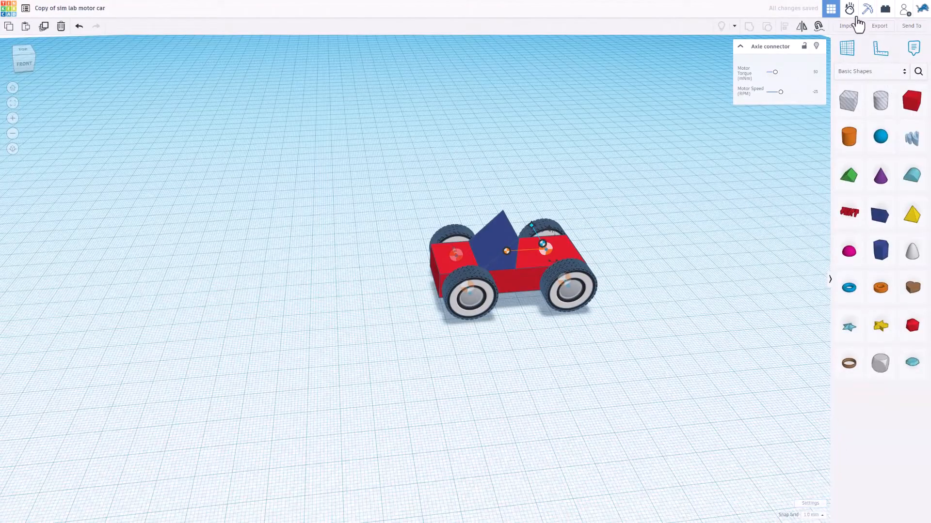
# Switch to Sim Lab and select the car's motor axle connector
pyautogui.click(850, 9)
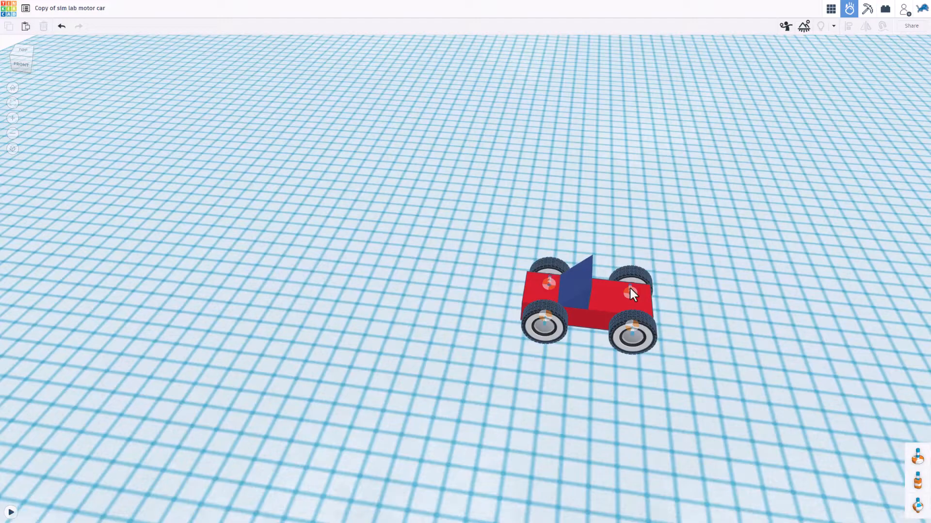
pyautogui.click(631, 294)
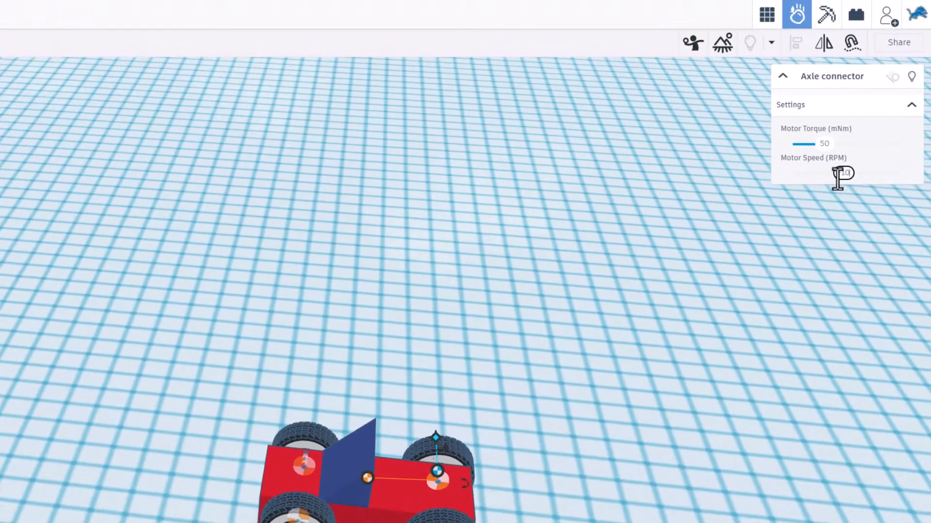
# Set the motor speed to -10 RPM, run the simulation and pause it
pyautogui.write('-10')
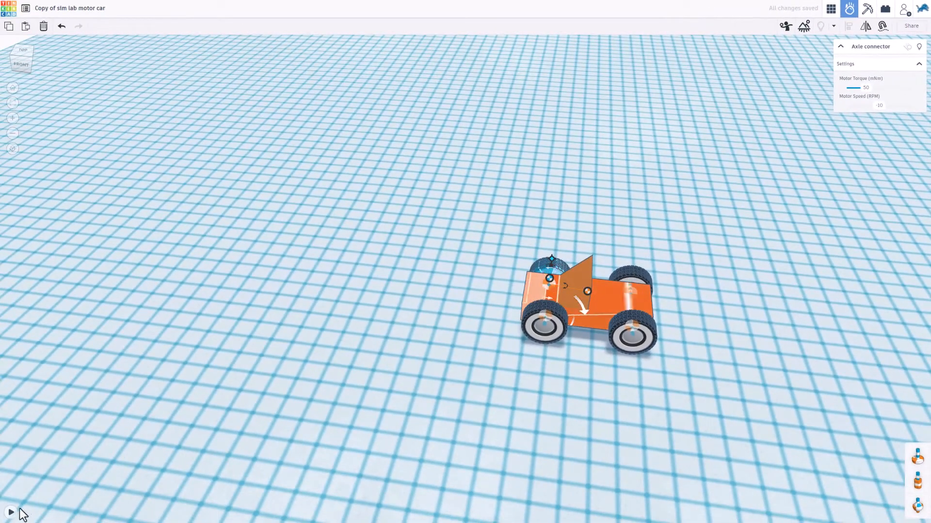
pyautogui.click(11, 511)
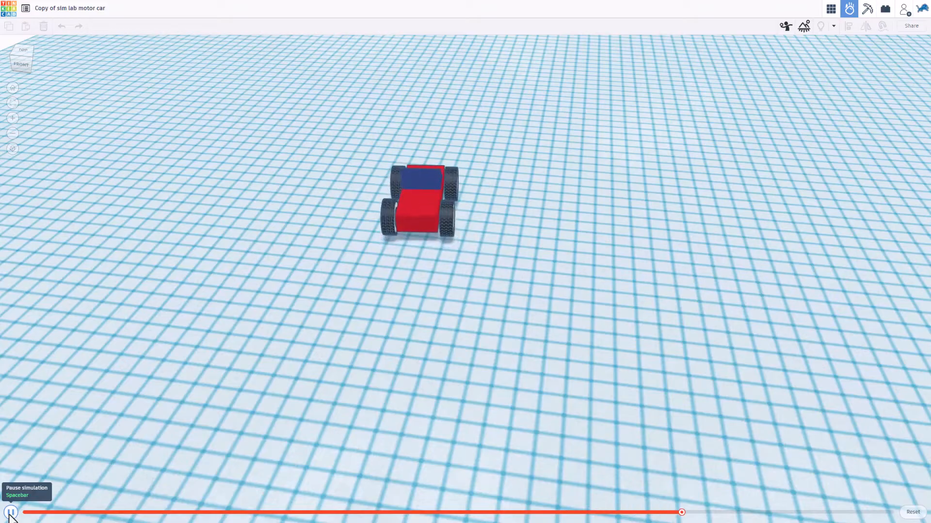
pyautogui.click(11, 512)
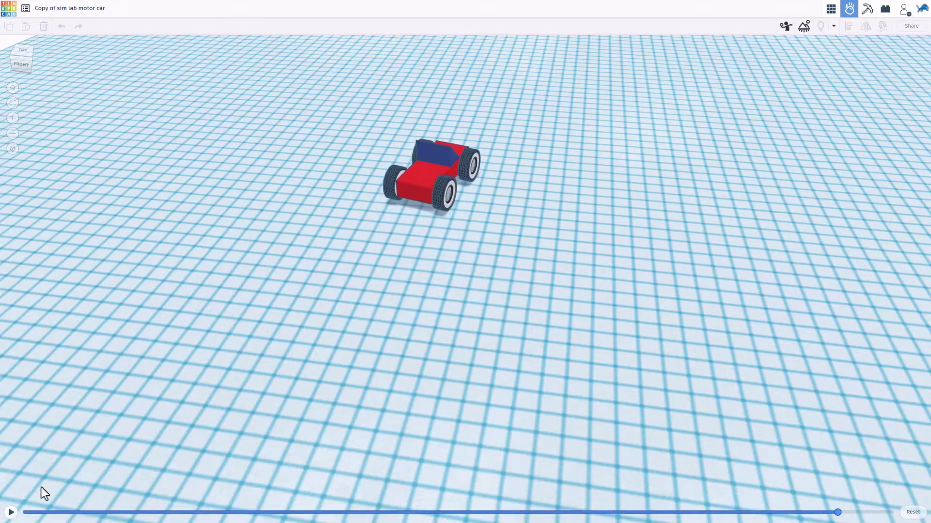
pyautogui.moveTo(414, 252)
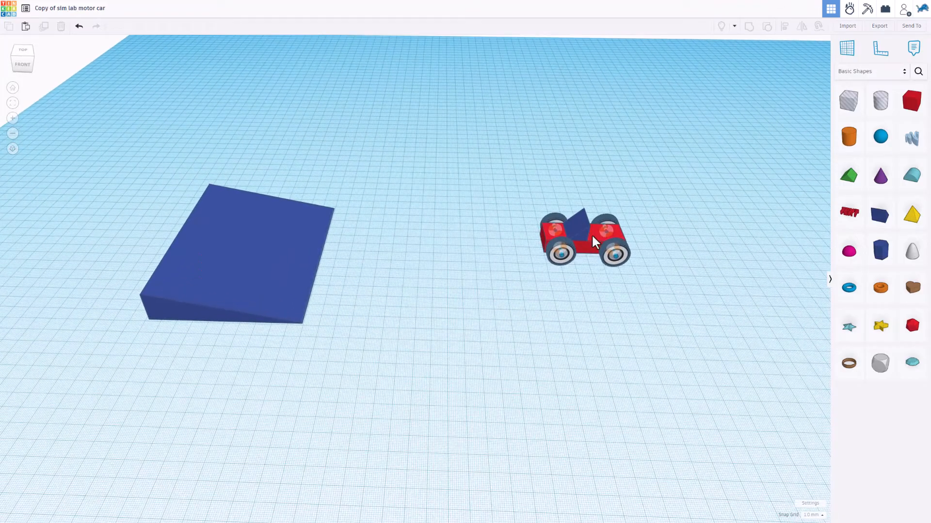
# Deselect the car and load the scene with the ramp into Sim Lab
pyautogui.click(585, 237)
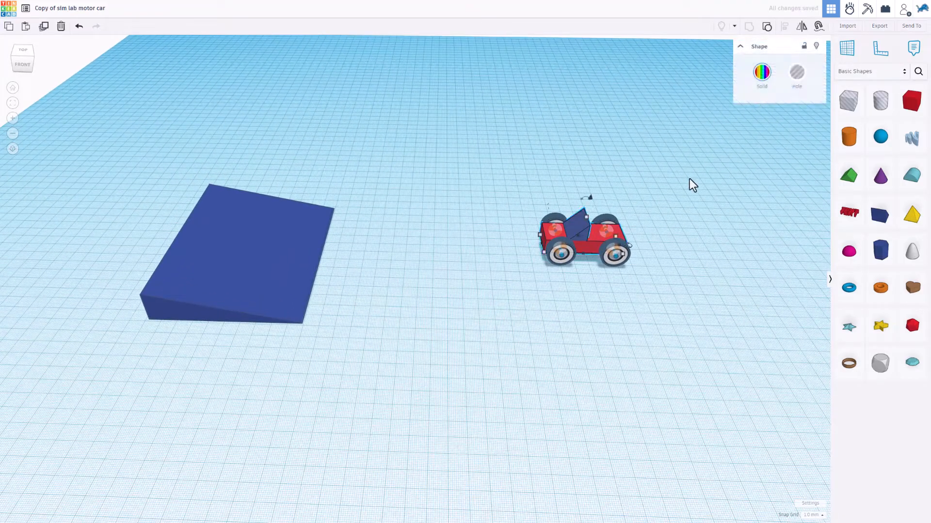
pyautogui.click(585, 238)
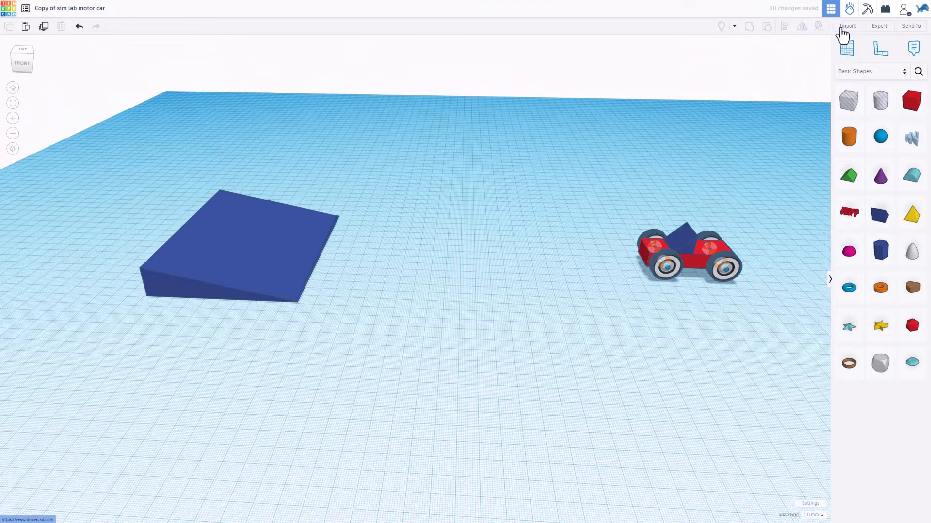
pyautogui.click(849, 7)
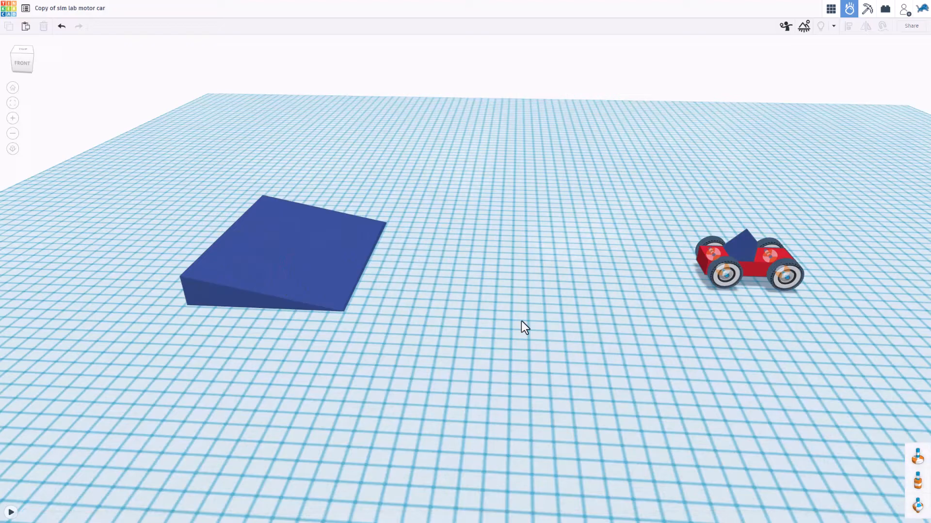
# Exit Sim Lab to the design editor, then return to the designs dashboard via the Tinkercad logo
pyautogui.click(736, 271)
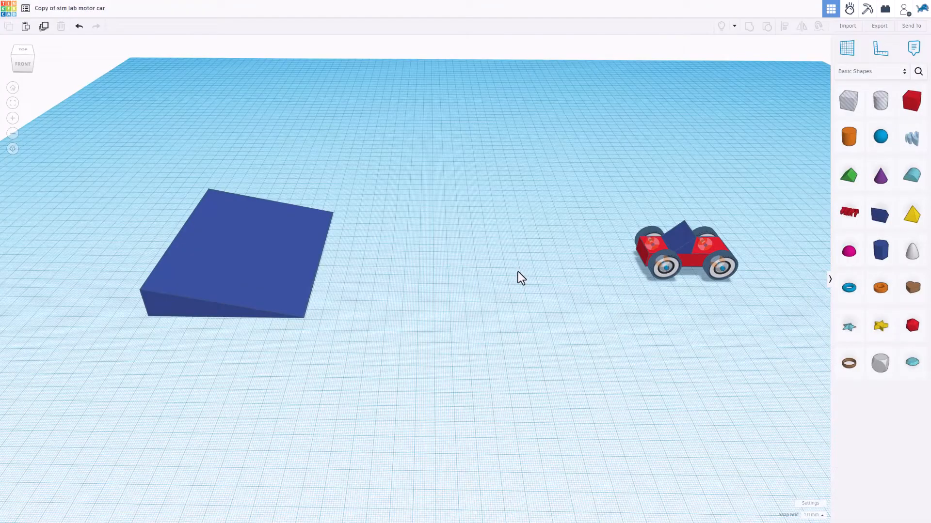
pyautogui.click(9, 11)
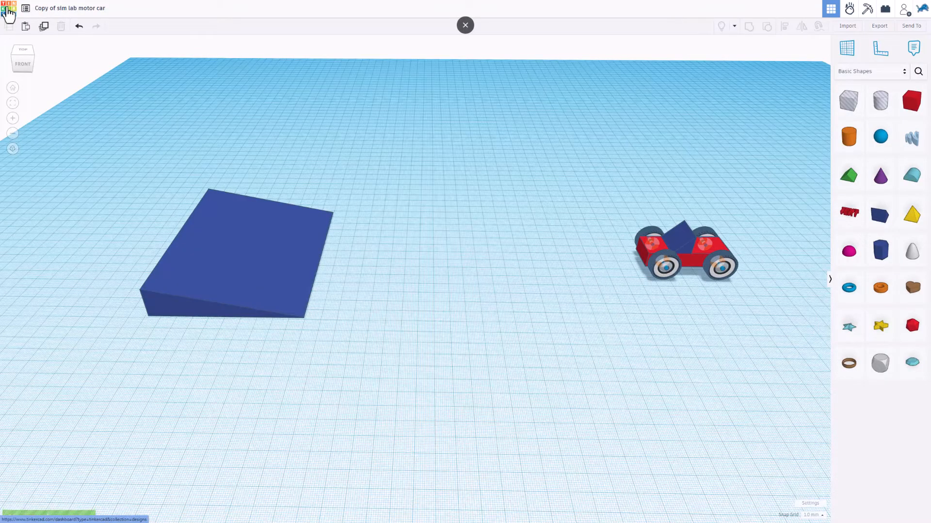
# Make the car design Public, pass the not-a-robot check, and pick the CC-BY-ND license
pyautogui.click(465, 25)
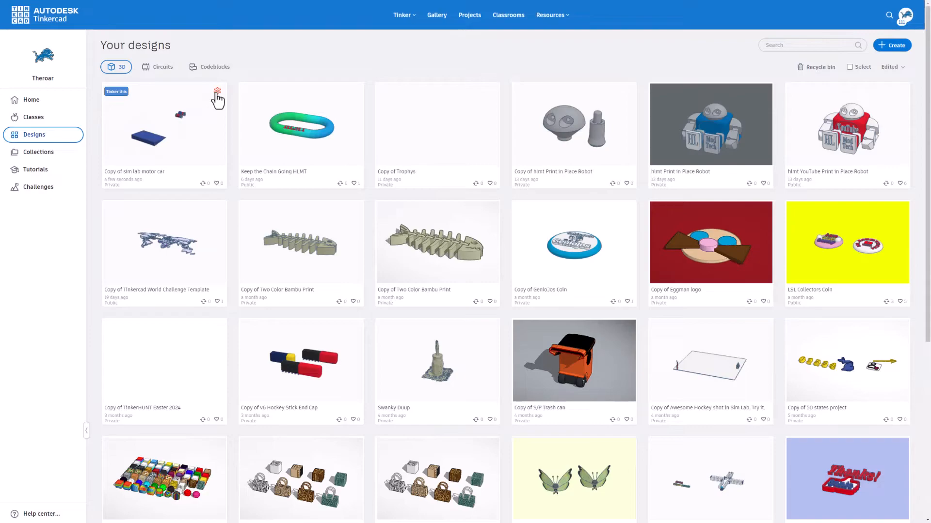
pyautogui.click(217, 93)
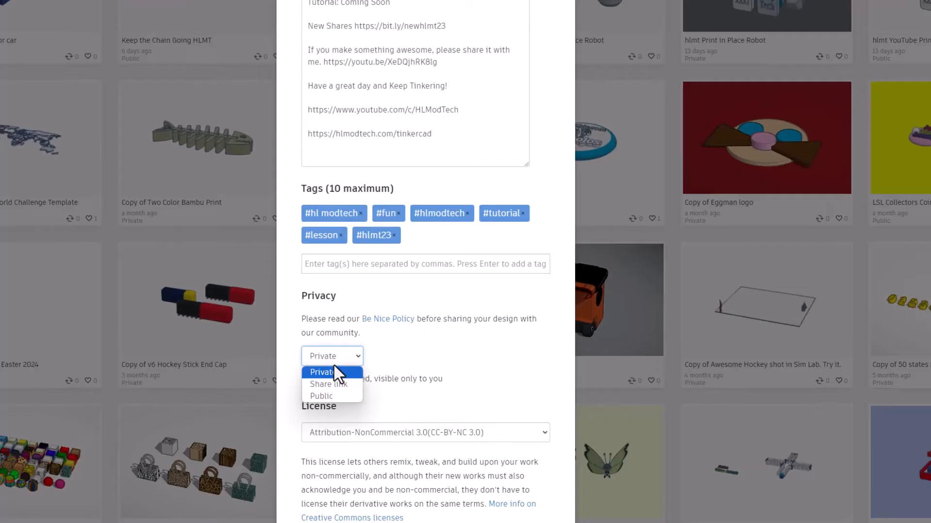
pyautogui.click(320, 395)
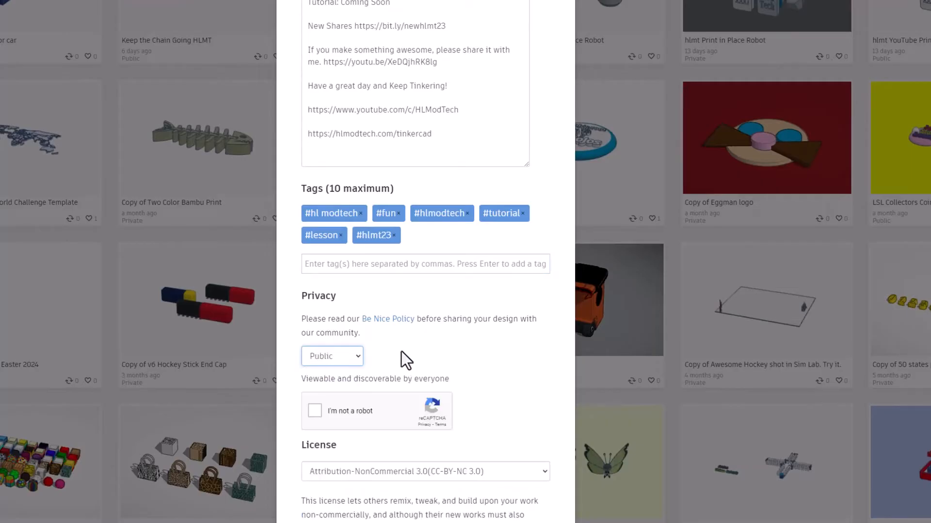
pyautogui.click(314, 411)
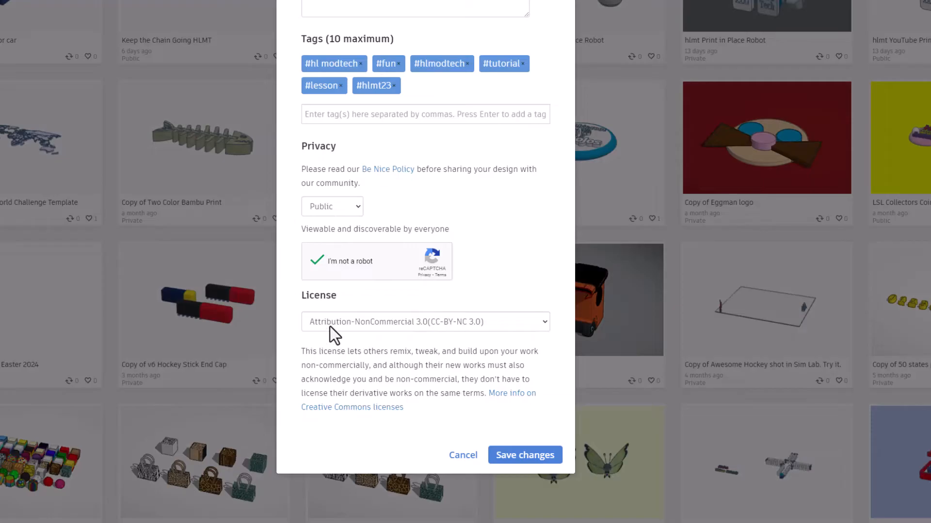
pyautogui.click(425, 322)
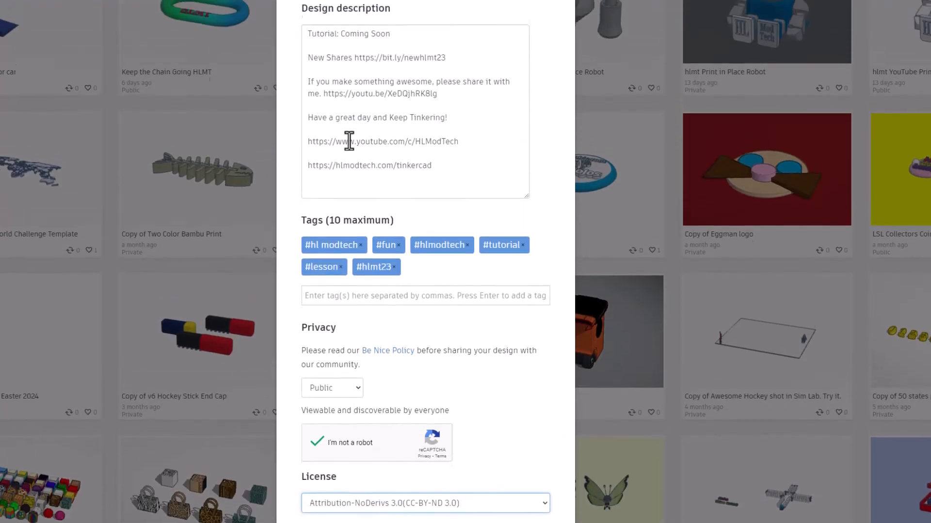
pyautogui.scroll(-3)
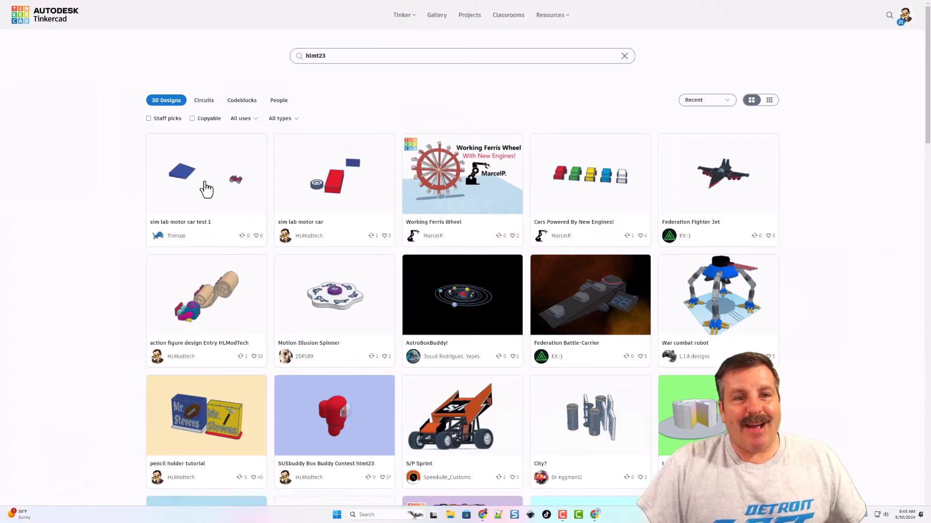
# Browse the hlmt23 results to the Federation Fighter Jet and give it an Awesome reaction
pyautogui.click(205, 173)
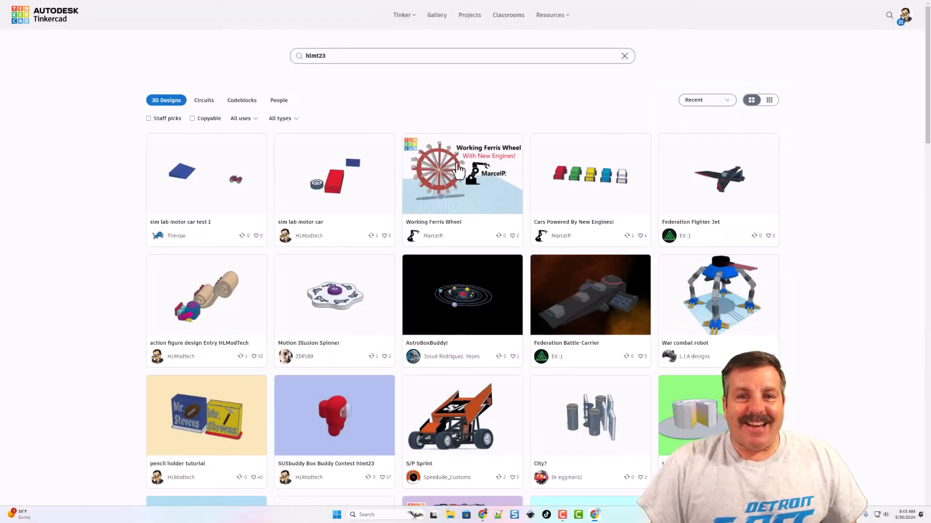
pyautogui.click(461, 173)
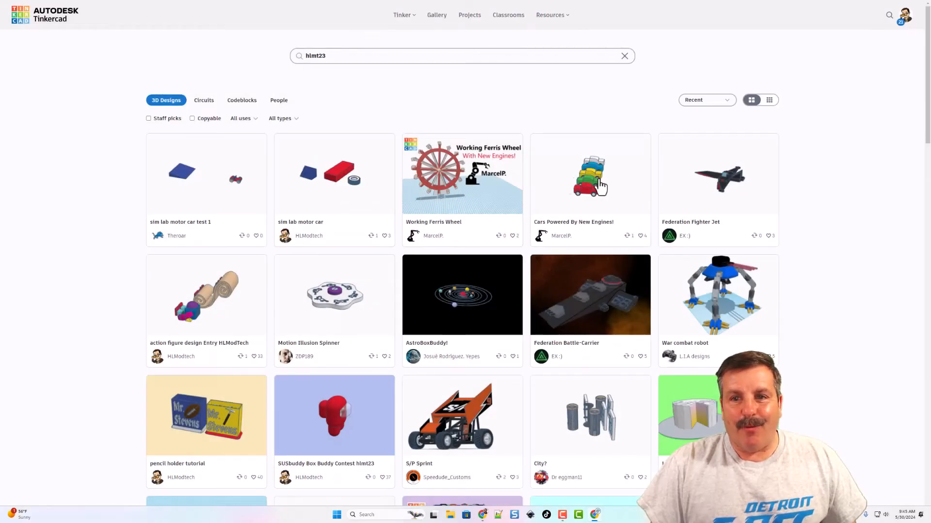
pyautogui.click(589, 174)
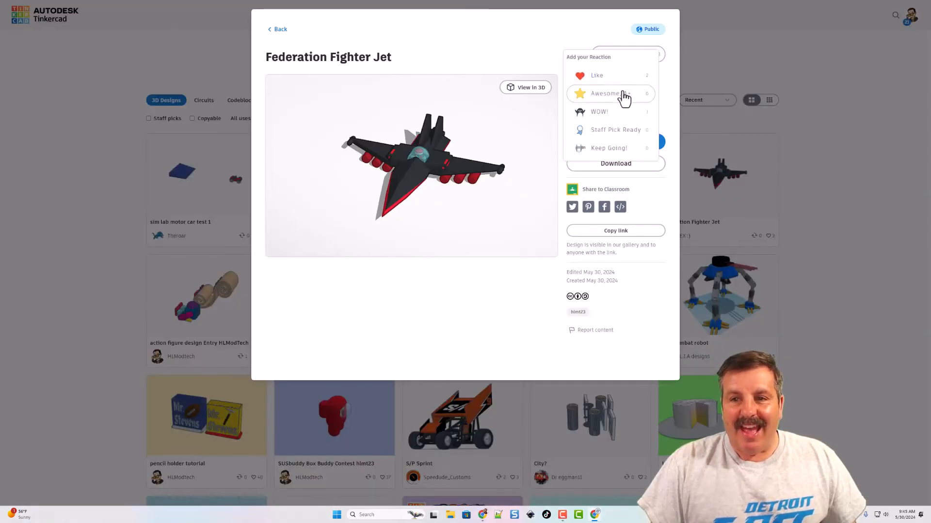
pyautogui.click(278, 29)
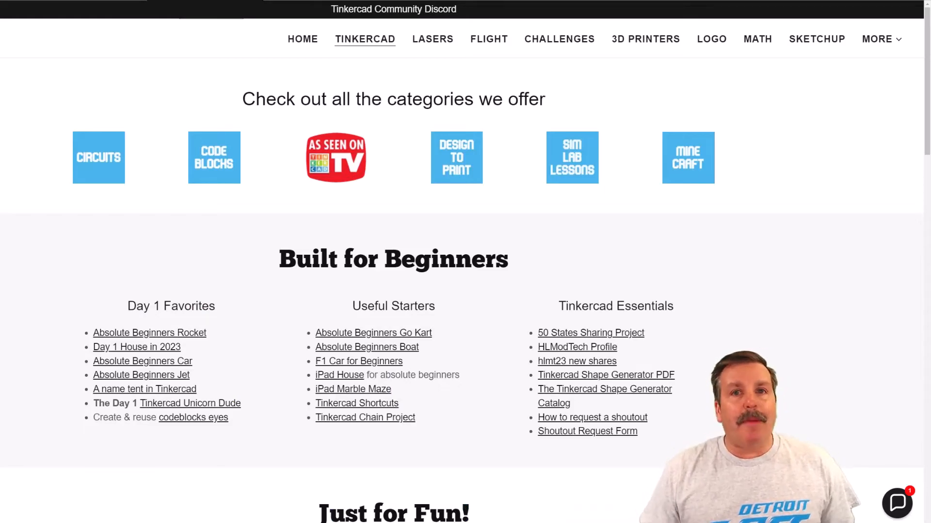
pyautogui.moveTo(376, 71)
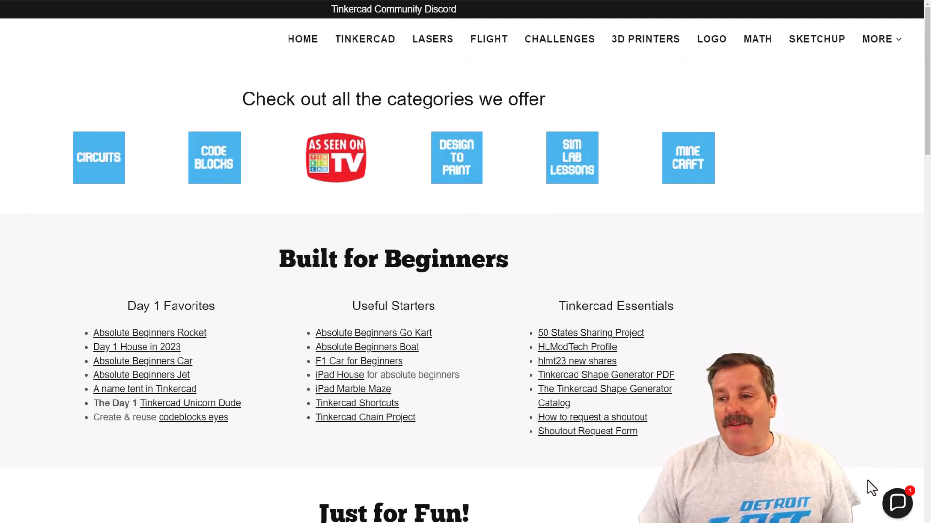
pyautogui.click(897, 504)
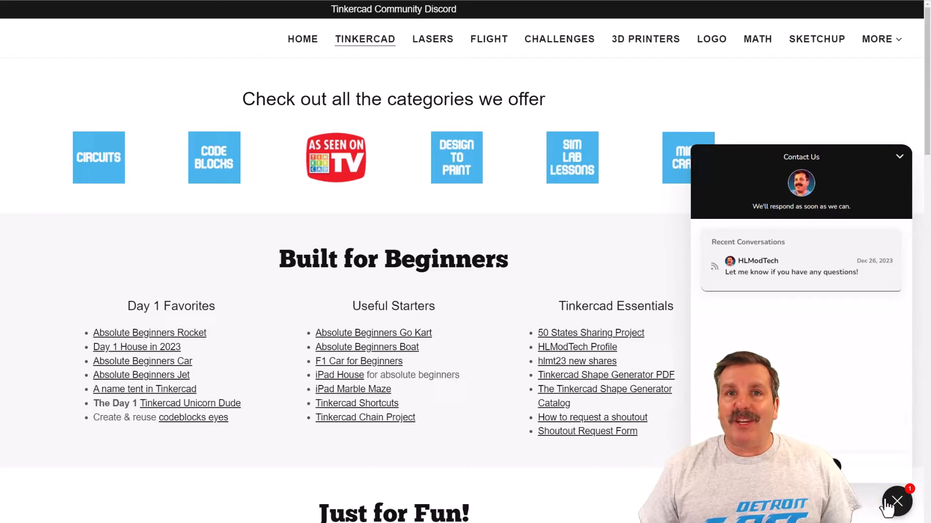
pyautogui.click(896, 501)
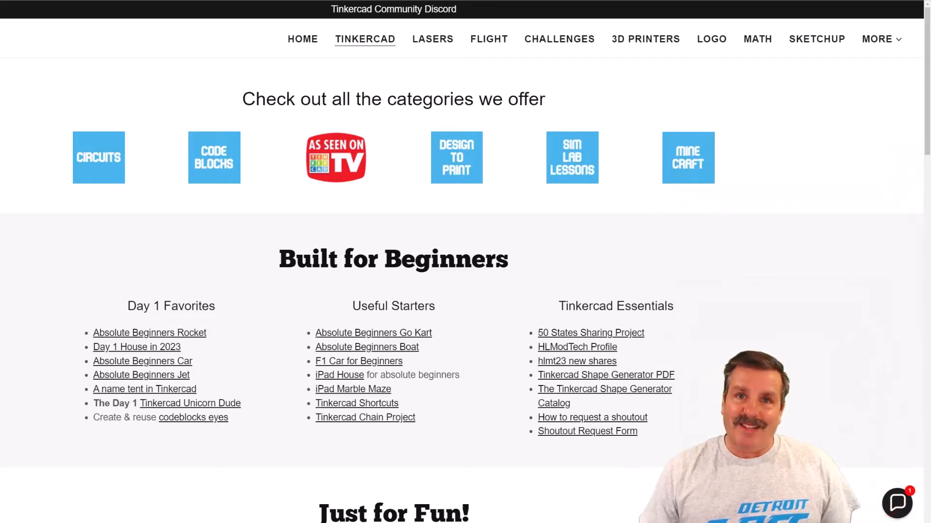